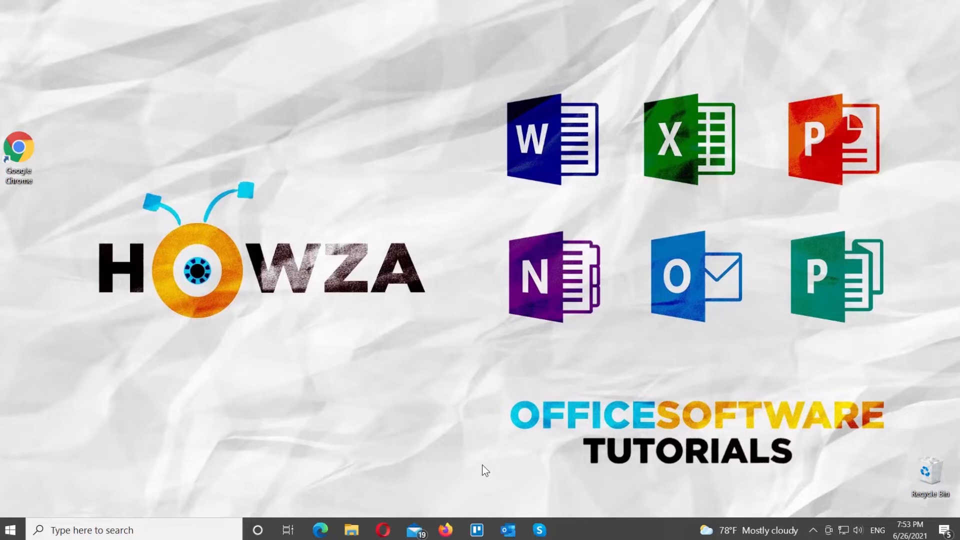
mouse_move(494, 479)
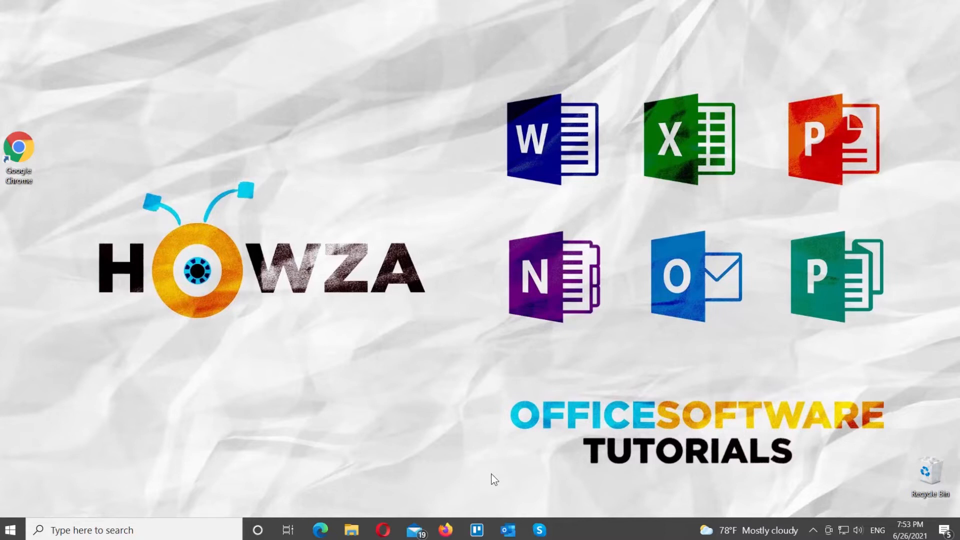
Launch Skype from the Windows taskbar
left_click(538, 530)
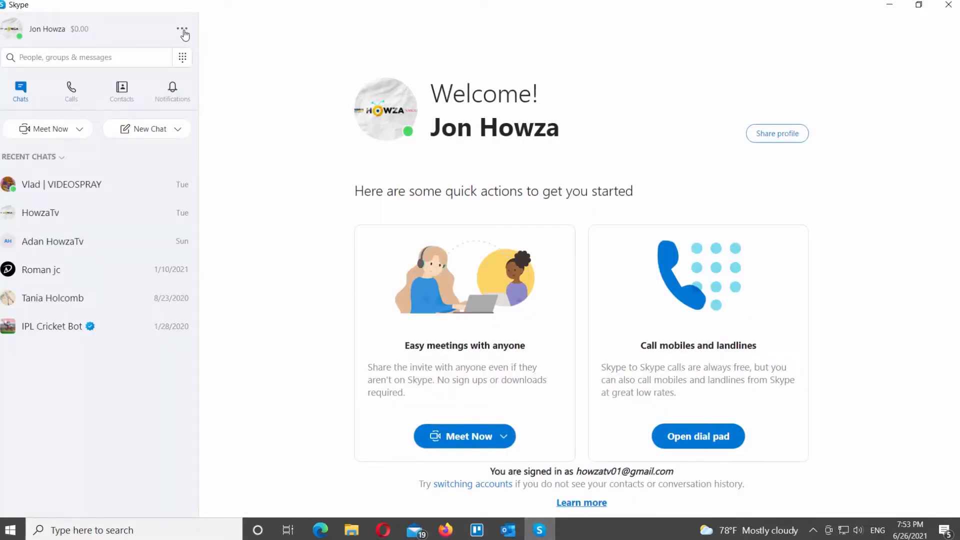
Reach the Skype account's Profile page on the web via Settings
left_click(182, 29)
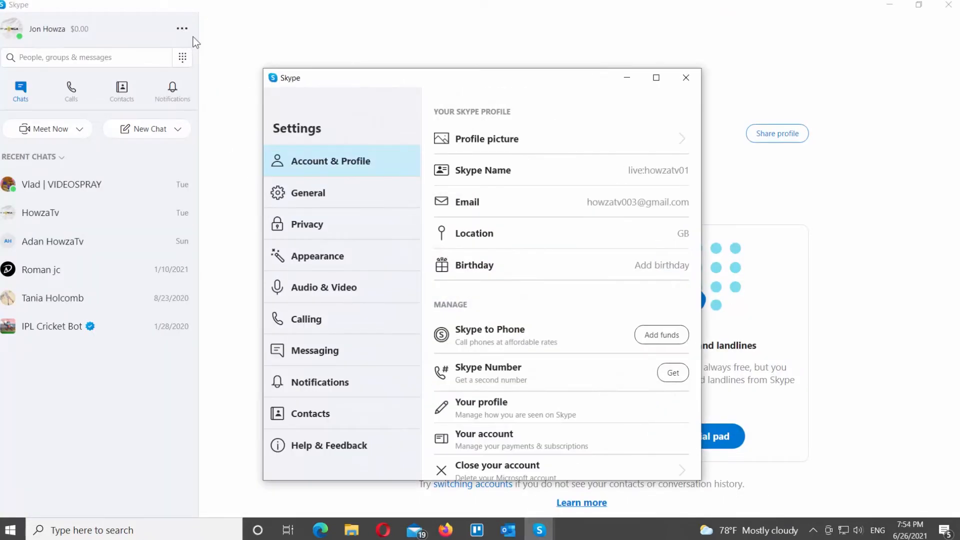
mouse_move(530, 86)
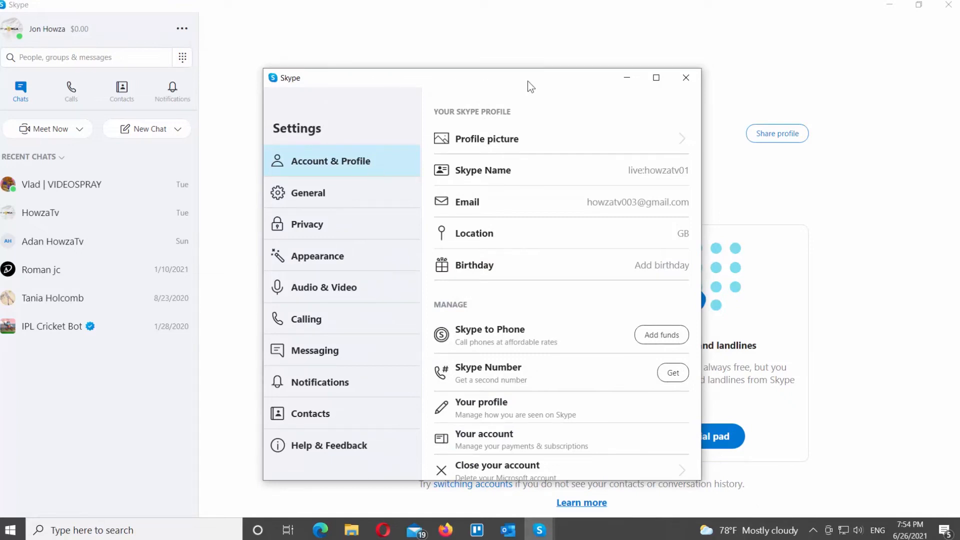
left_click(656, 78)
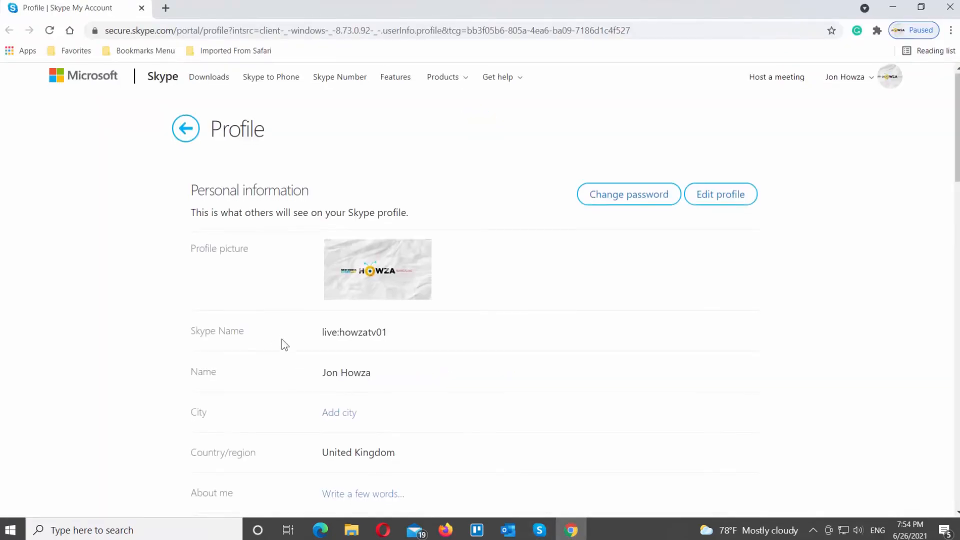
Under Discoverability, uncheck 'Appear in search results and suggestions'
scroll("down", 3)
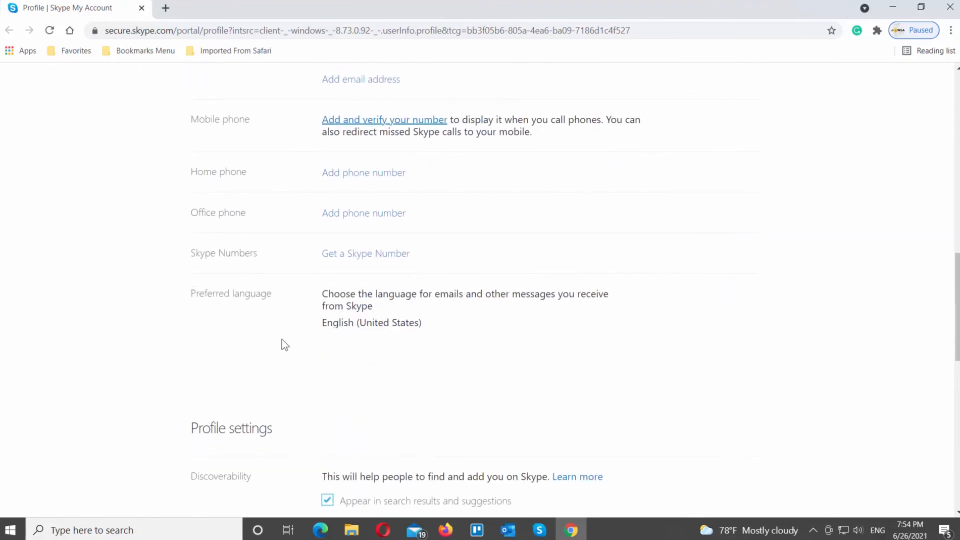
scroll("down", 3)
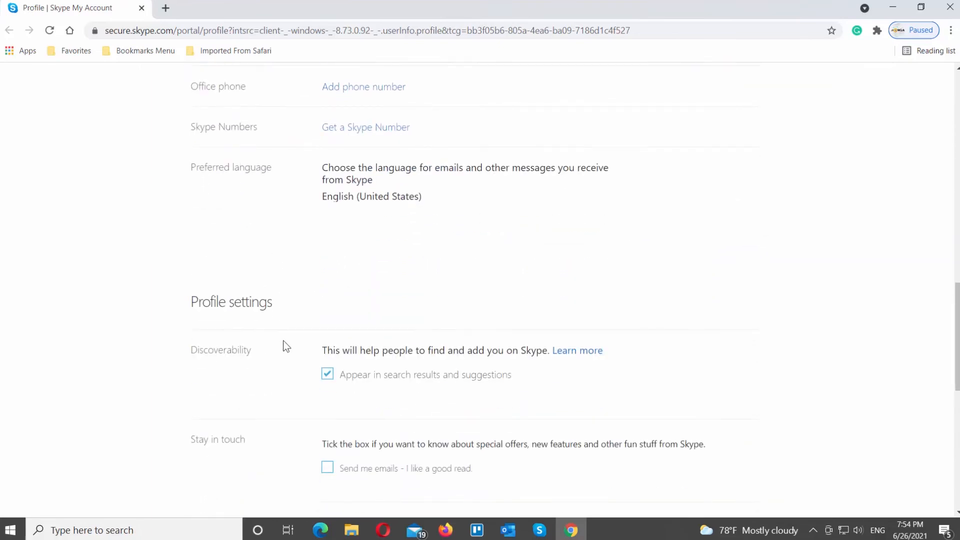
left_click(328, 375)
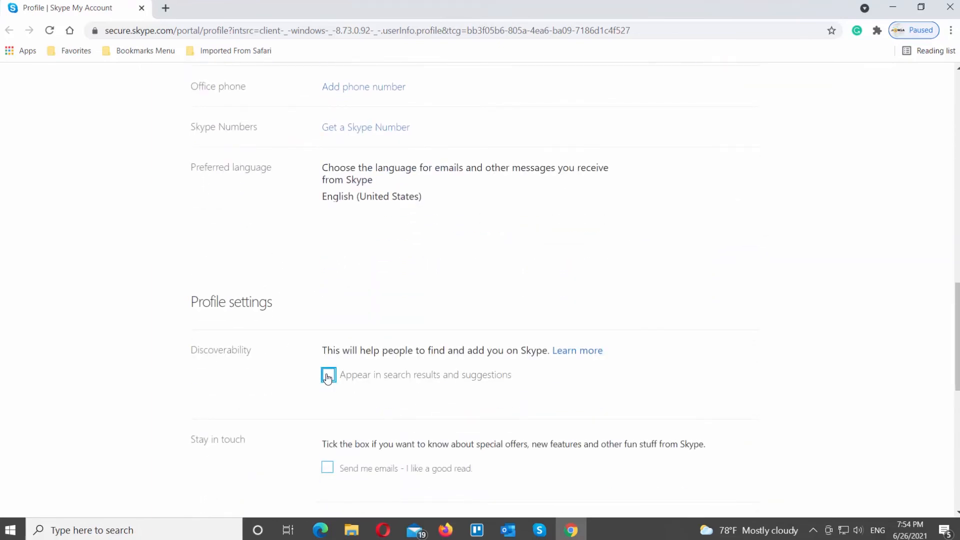